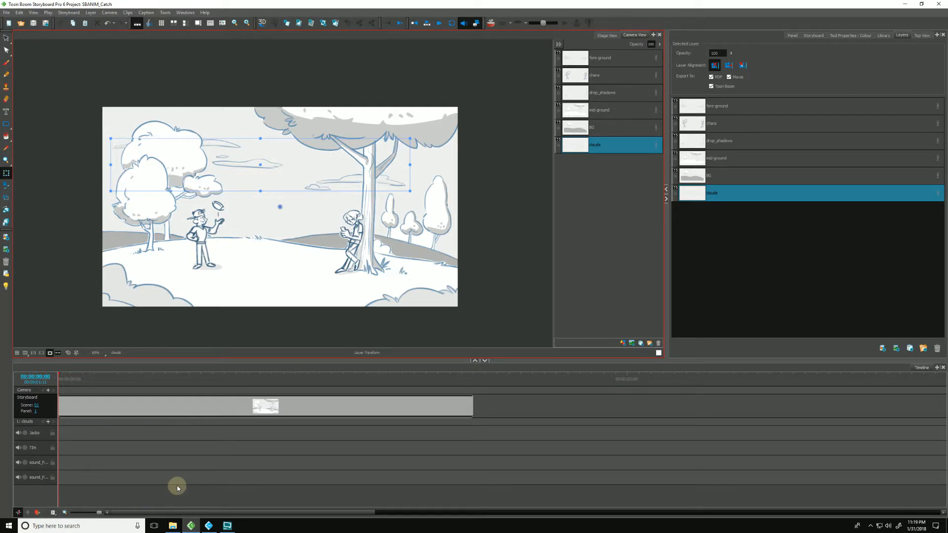
pyautogui.moveTo(228, 451)
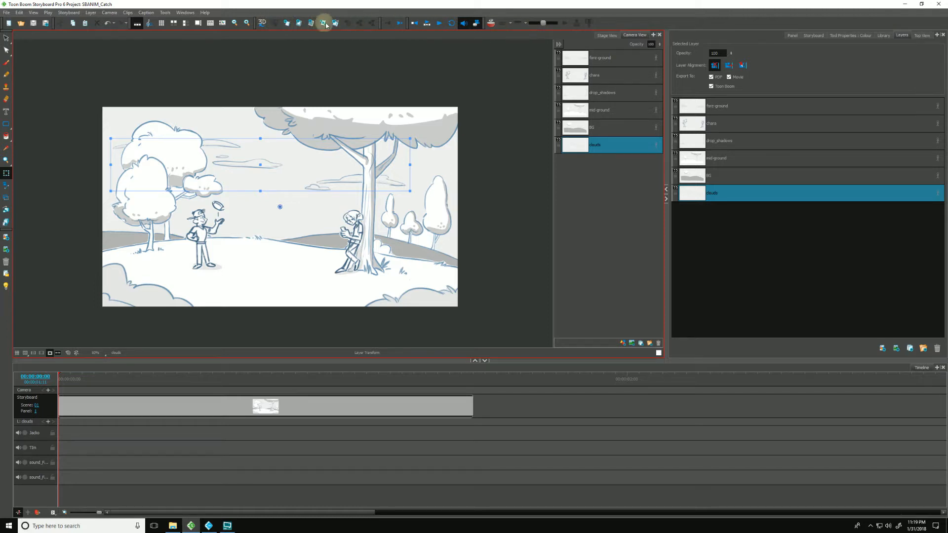
pyautogui.moveTo(620, 27)
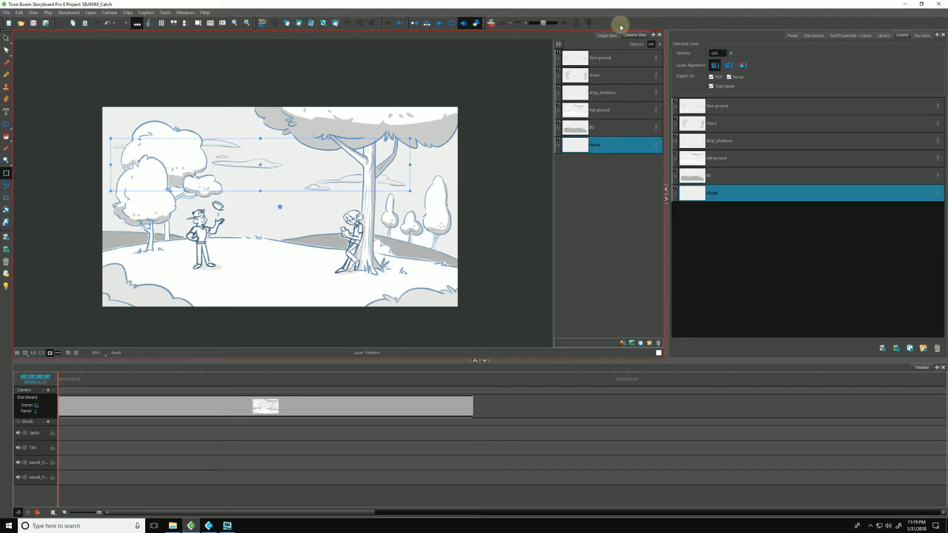
# Step: Bring up the show/hide toolbar list from the top toolbar area
pyautogui.click(650, 23)
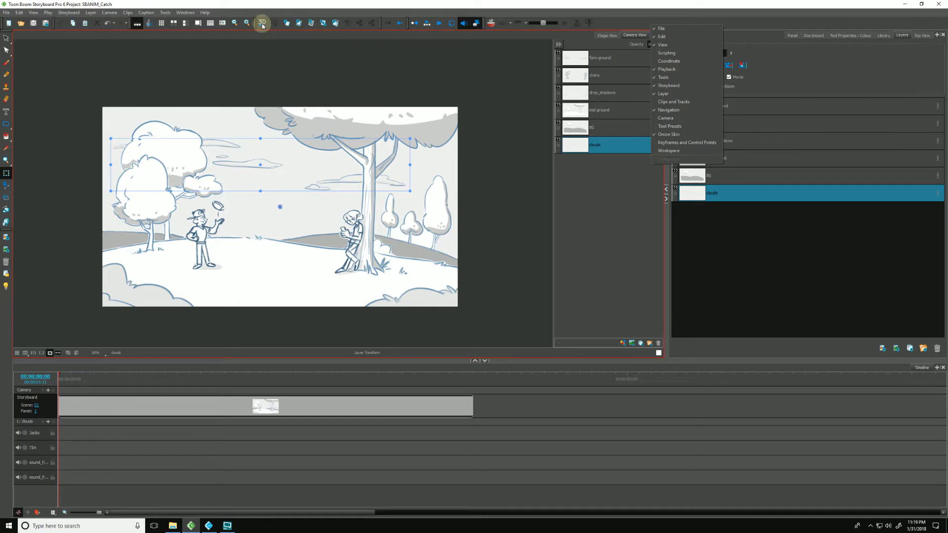
# Step: Enable 3D for the panel so the clouds layer gets 3D transform handles
pyautogui.click(262, 23)
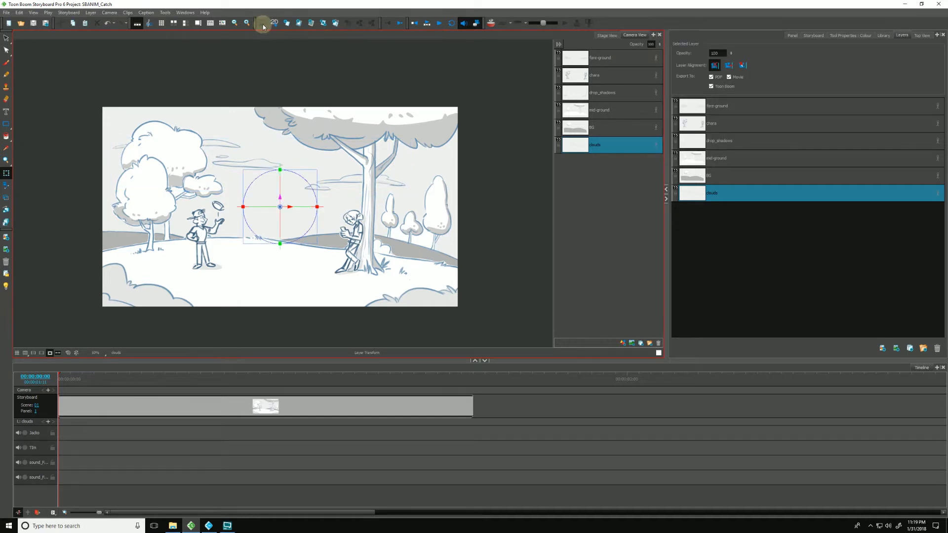
pyautogui.moveTo(258, 32)
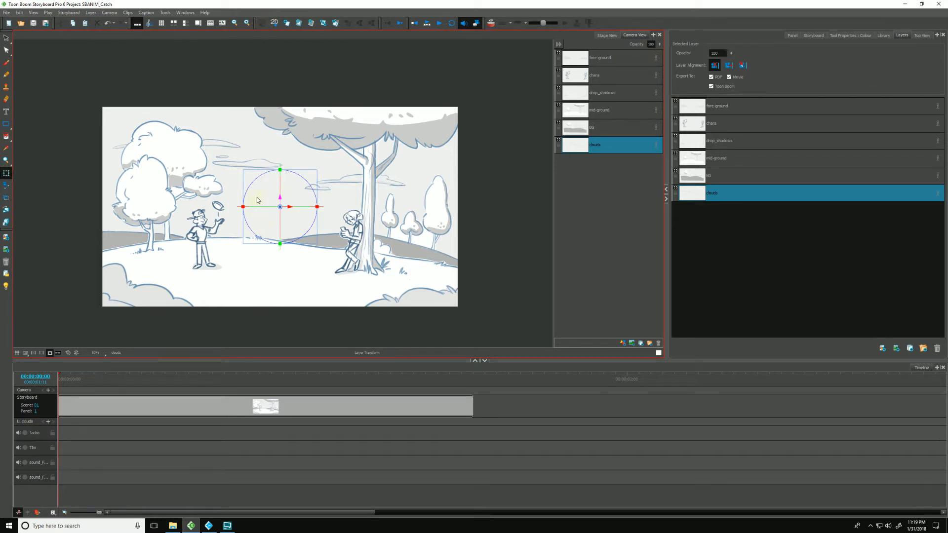
pyautogui.moveTo(263, 227)
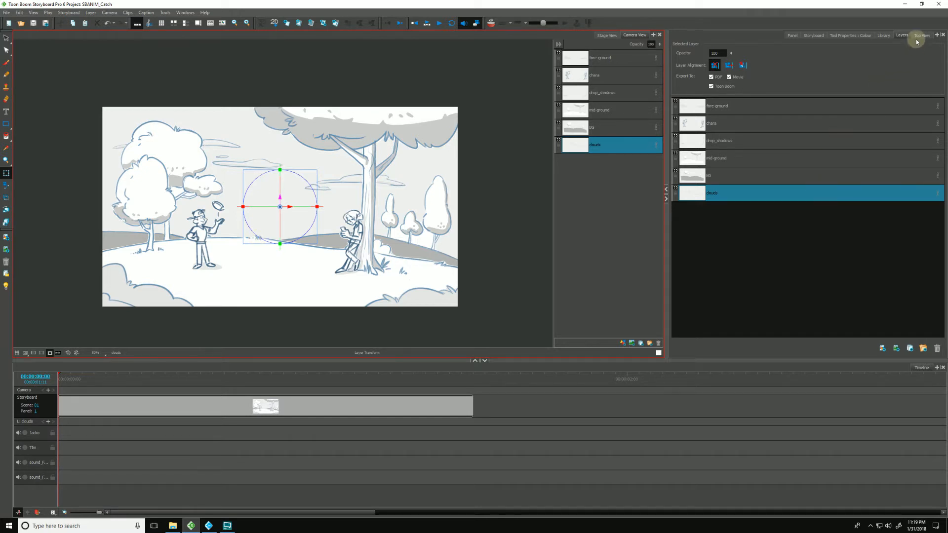
# Step: Add and show the Top View, revealing the camera cone and clouds layer from above
pyautogui.click(922, 36)
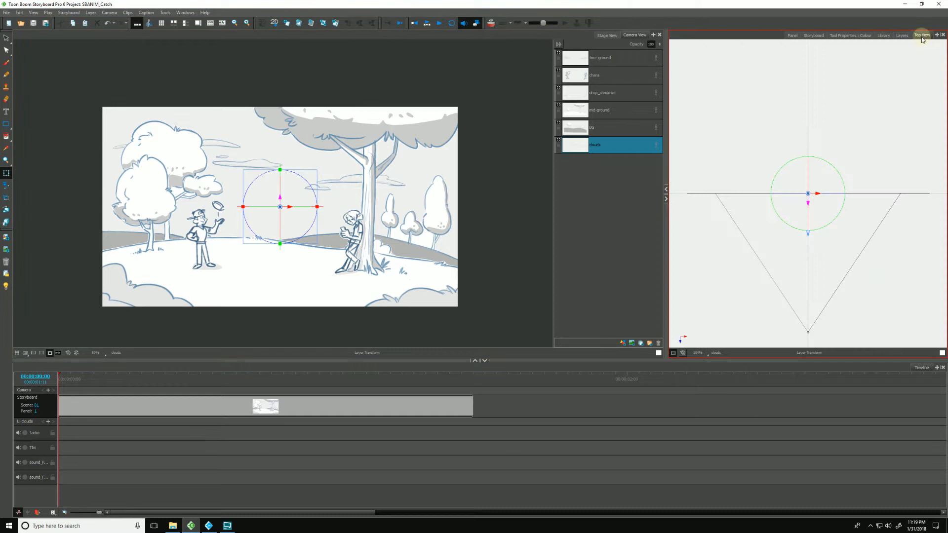
pyautogui.click(936, 36)
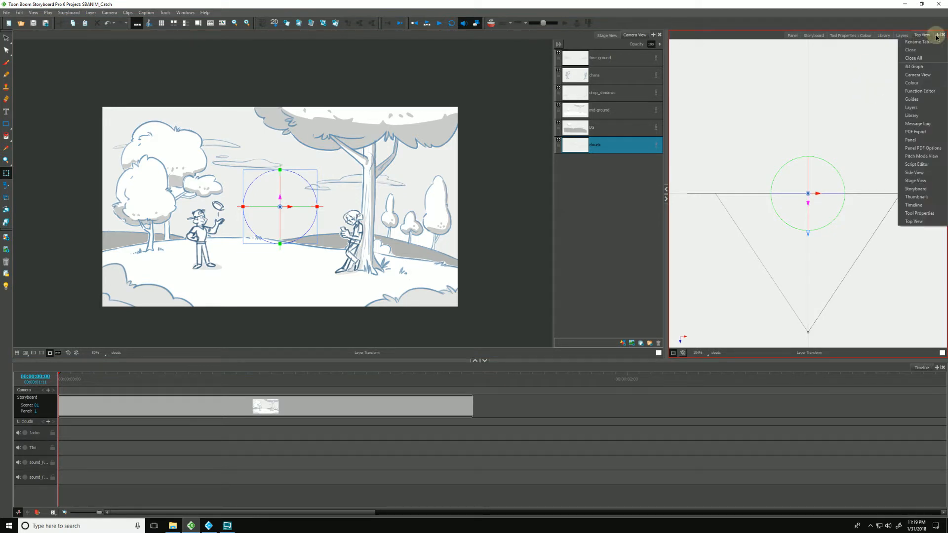
pyautogui.moveTo(915, 221)
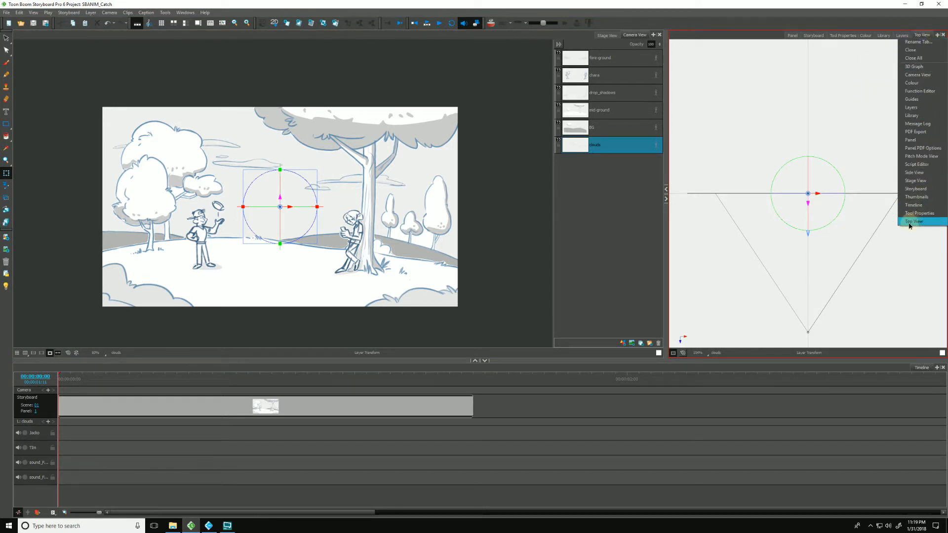
pyautogui.click(914, 221)
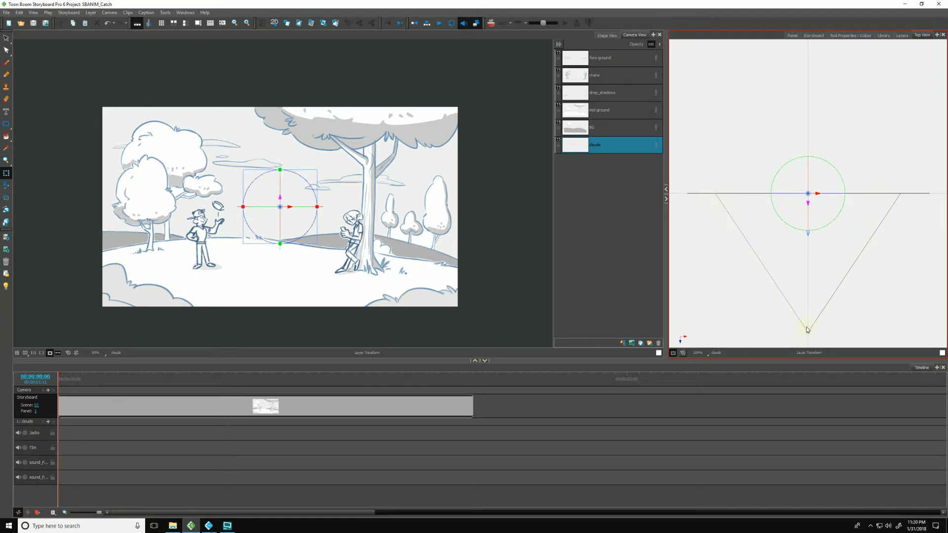
pyautogui.moveTo(808, 333)
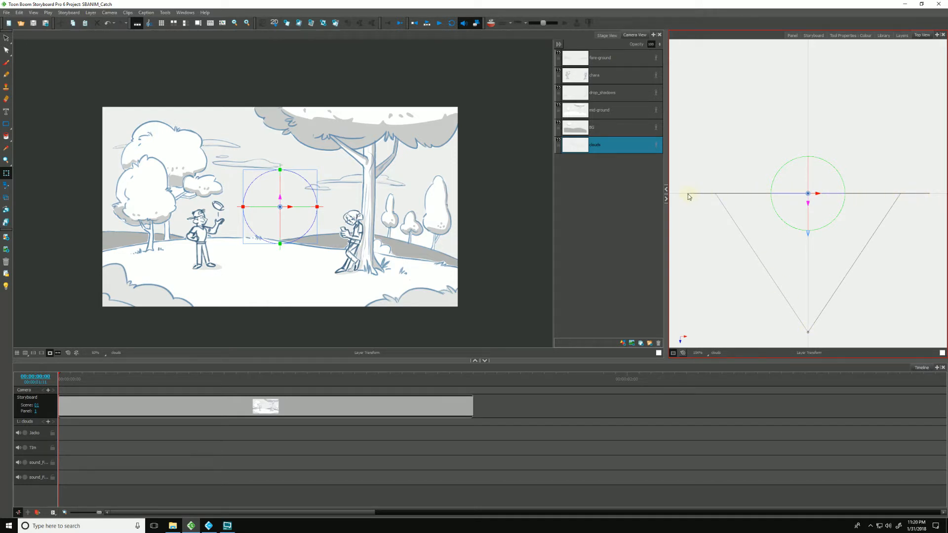
pyautogui.moveTo(703, 197)
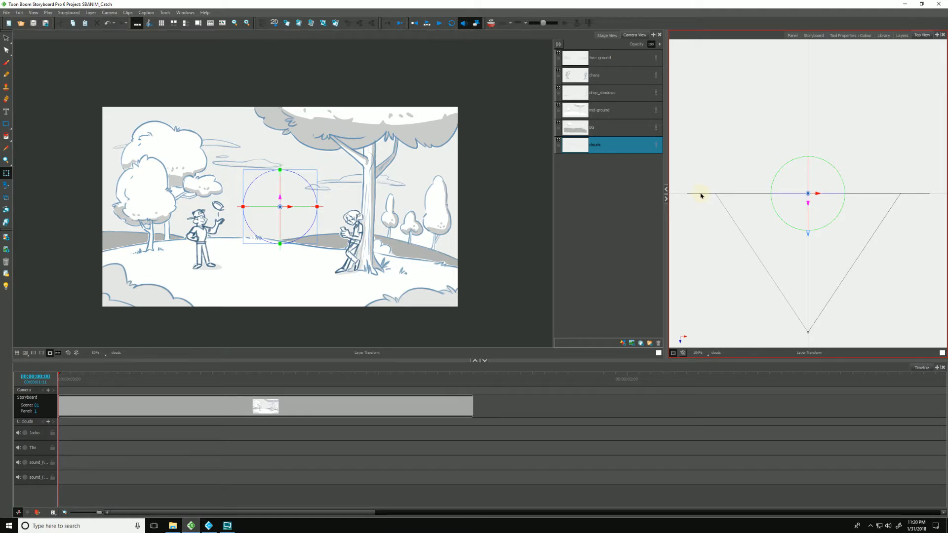
pyautogui.moveTo(875, 200)
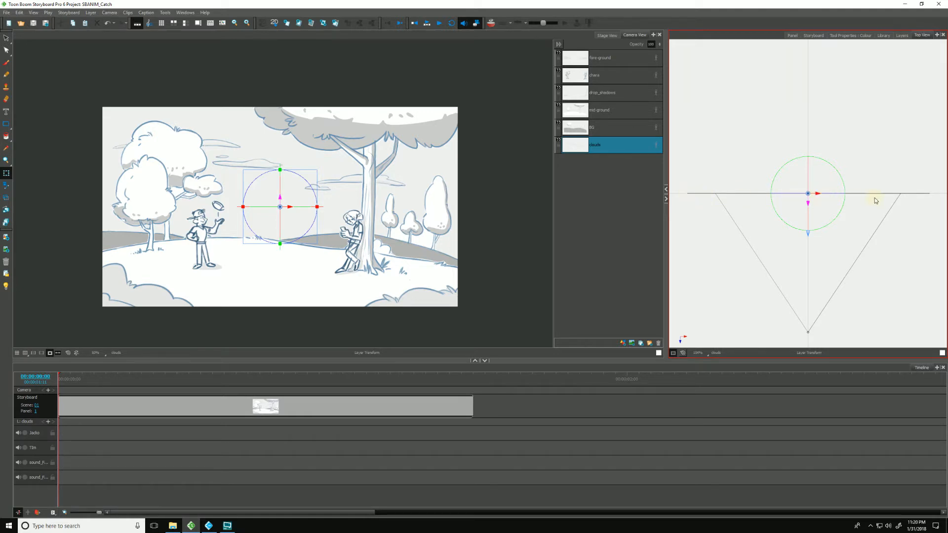
pyautogui.moveTo(839, 200)
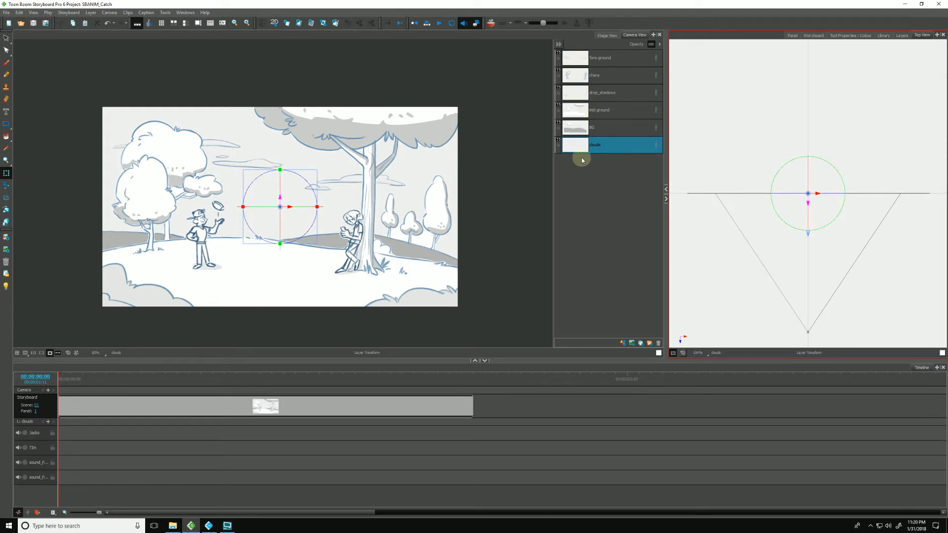
pyautogui.moveTo(613, 236)
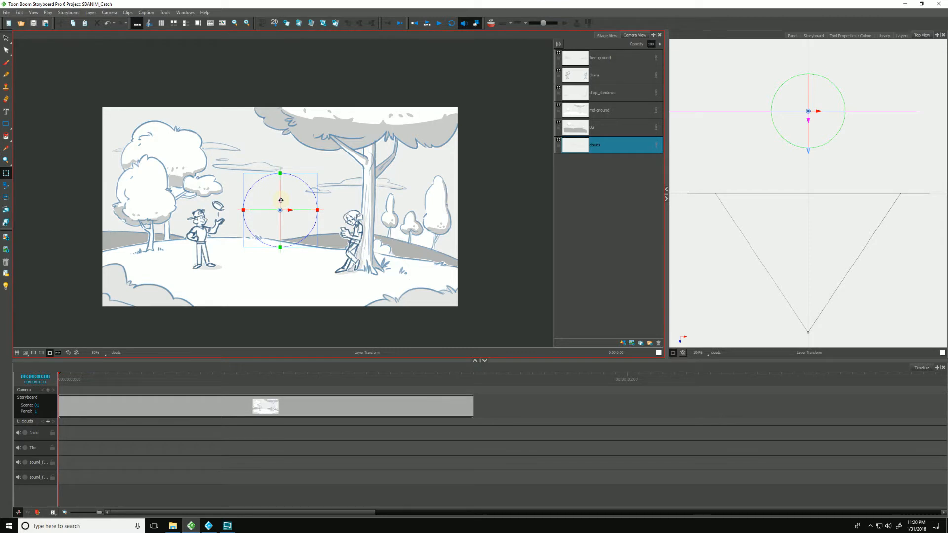
# Step: Push the clouds layer back along Z away from the camera and make the hills layer active
pyautogui.click(604, 128)
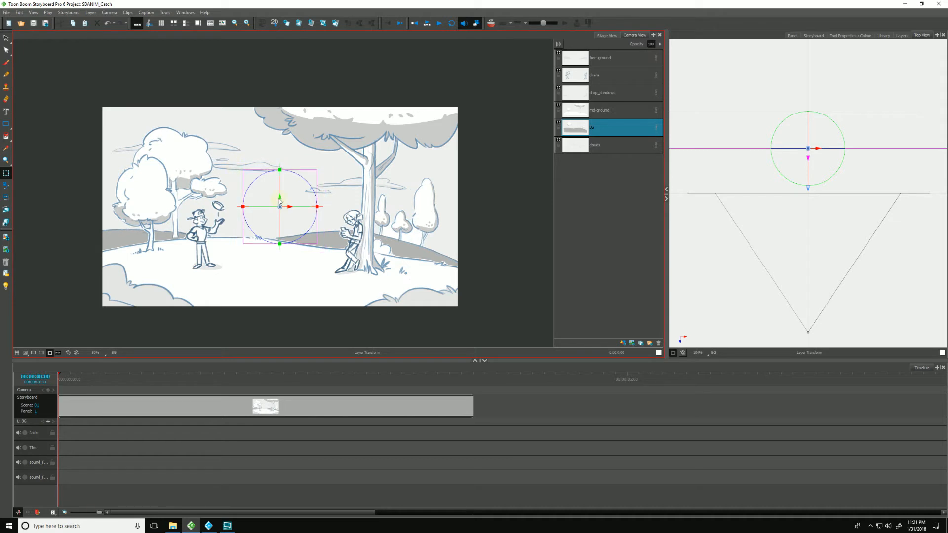
# Step: Drag the BG layer's Z handle to sit between the camera and the clouds
pyautogui.moveTo(279, 206); pyautogui.dragTo(289, 212)
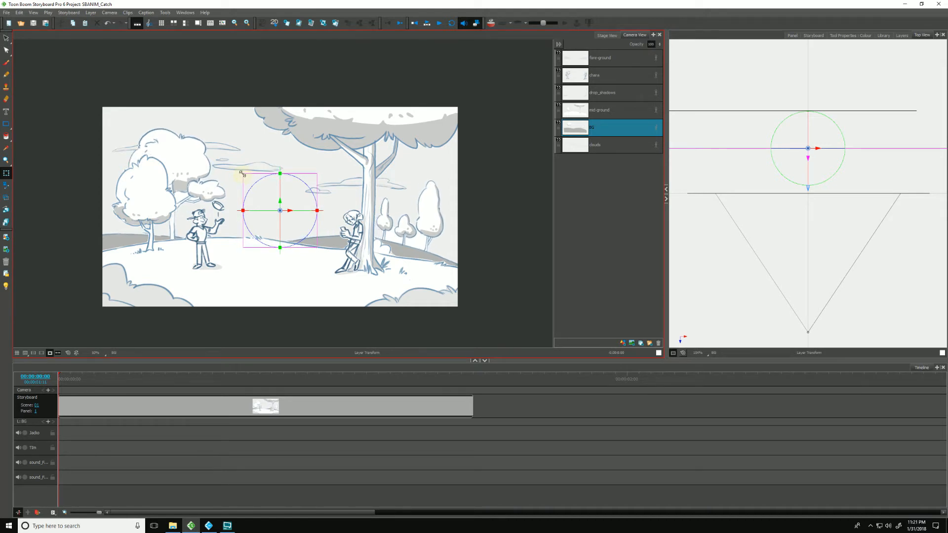
pyautogui.moveTo(331, 295)
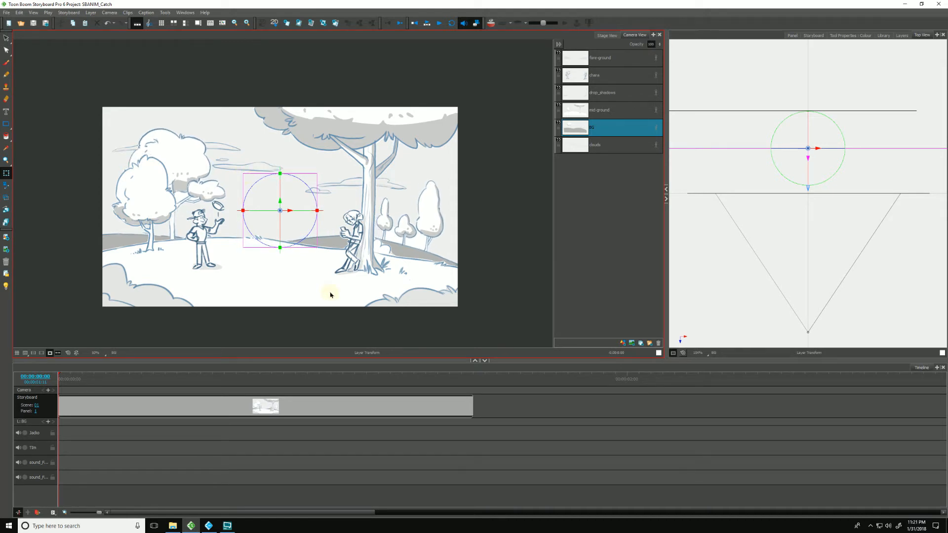
# Step: Pull the fore-ground layer close to the camera and adjust its position in the frame
pyautogui.click(601, 57)
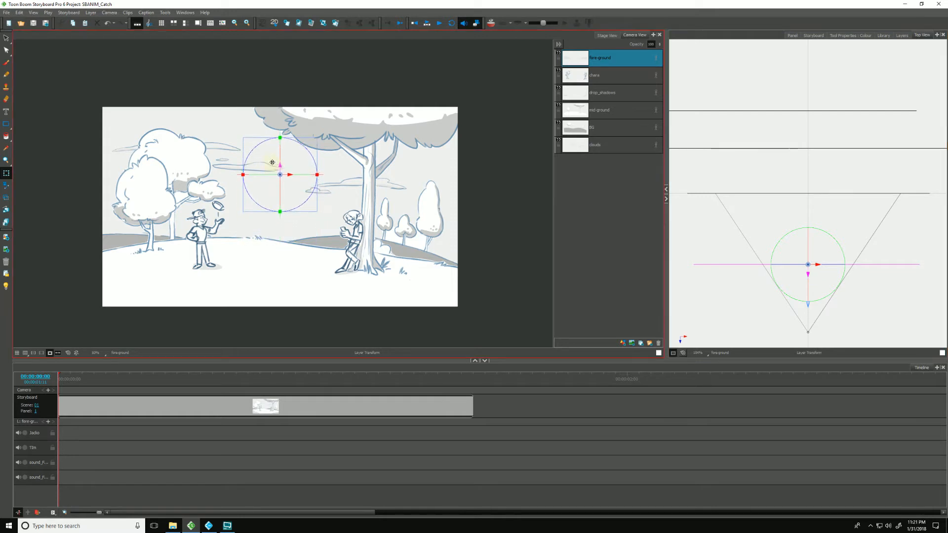
pyautogui.moveTo(279, 176); pyautogui.dragTo(280, 153)
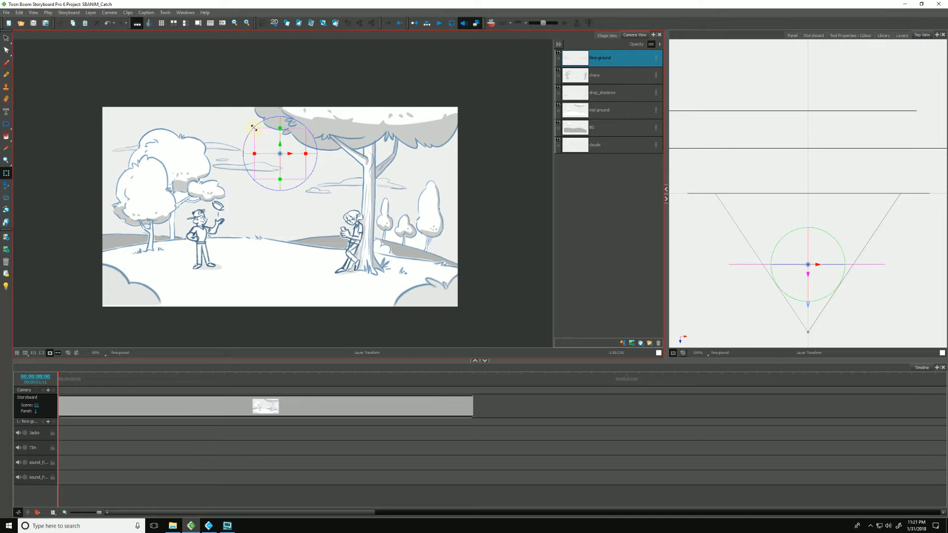
pyautogui.moveTo(279, 153); pyautogui.dragTo(279, 158)
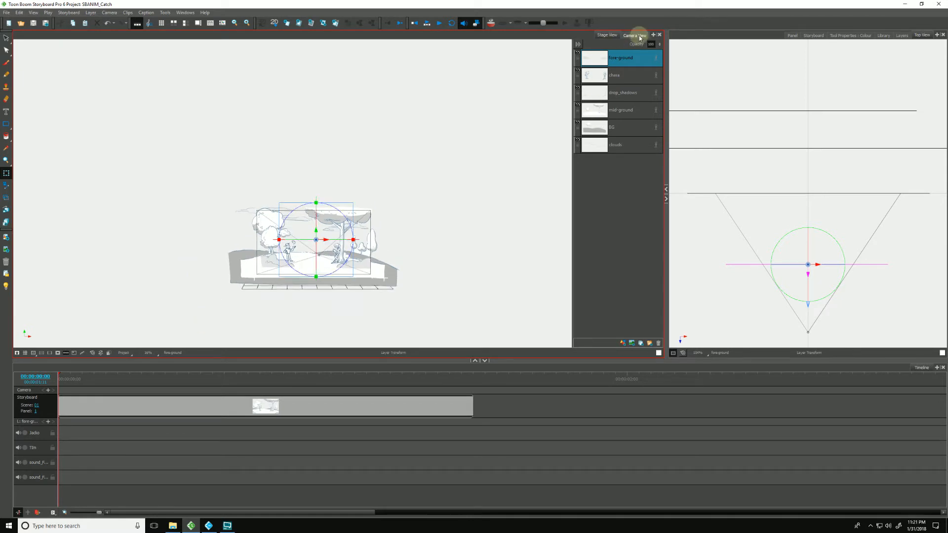
# Step: Return to the camera view ready to keyframe the camera at the panel's end
pyautogui.click(634, 34)
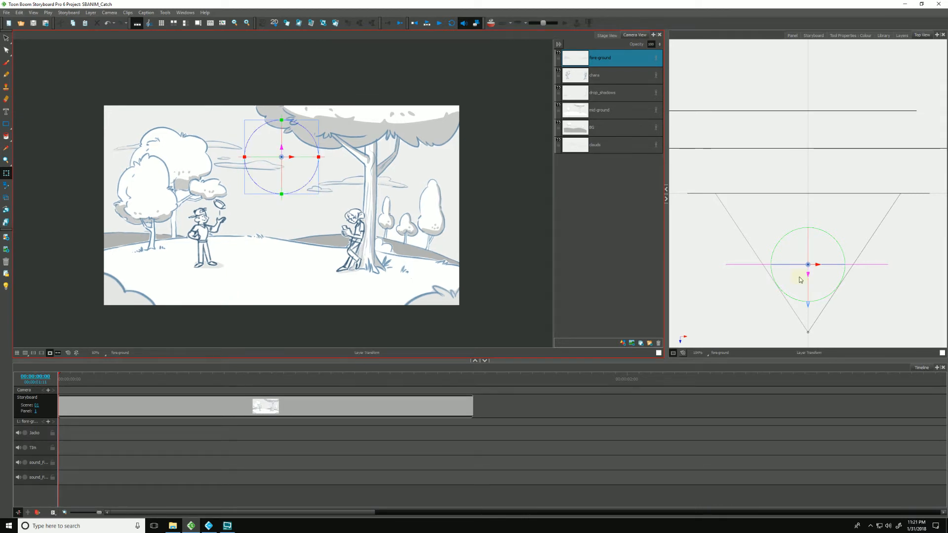
pyautogui.moveTo(799, 292)
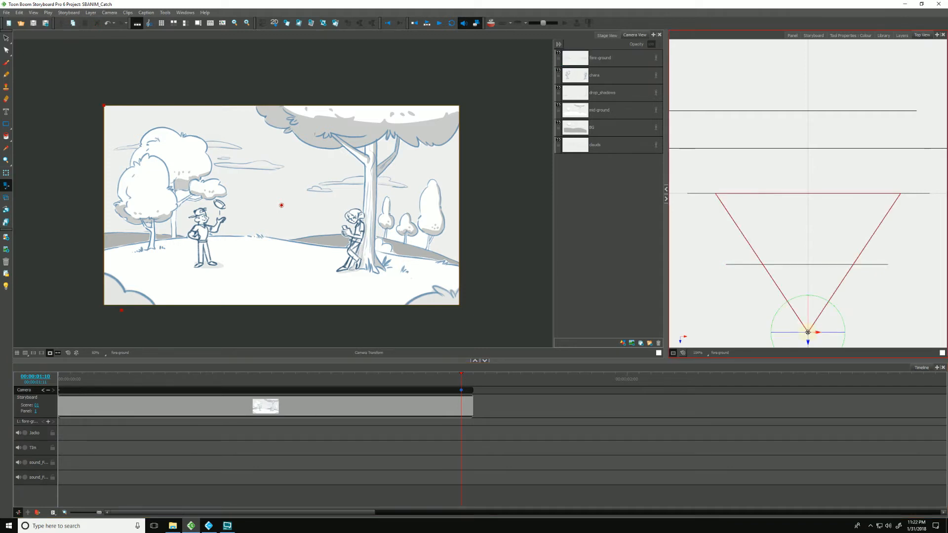
# Step: With Camera Transform, push the camera forward toward the two characters at the last keyframe
pyautogui.click(600, 57)
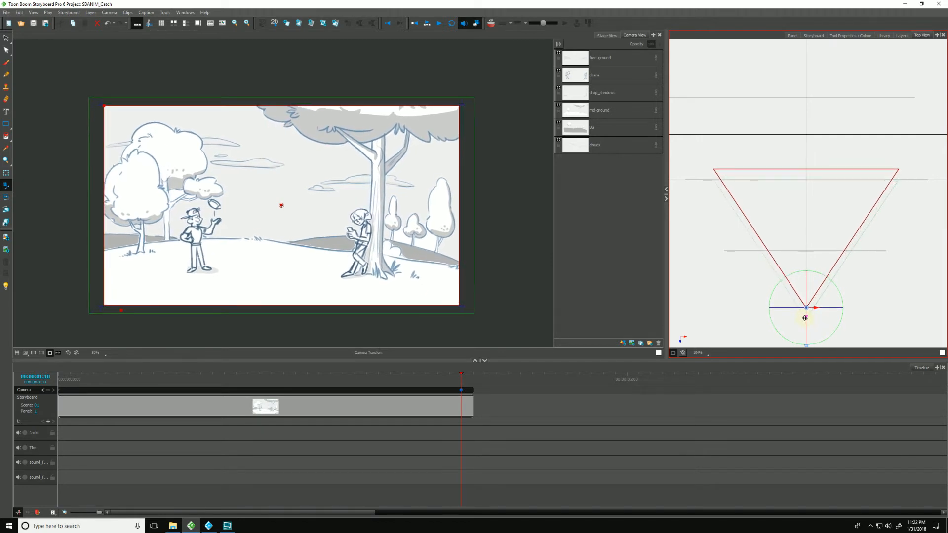
pyautogui.moveTo(804, 316); pyautogui.dragTo(804, 262)
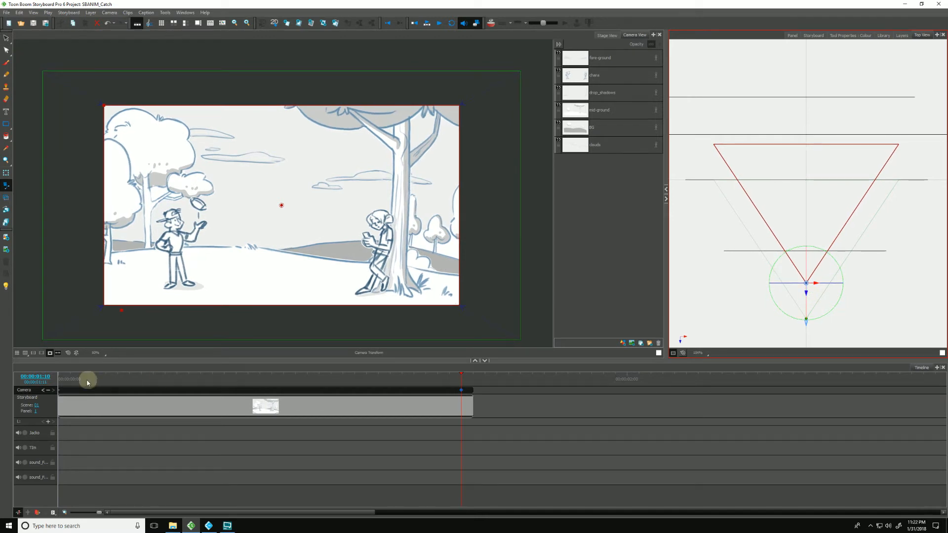
pyautogui.click(601, 57)
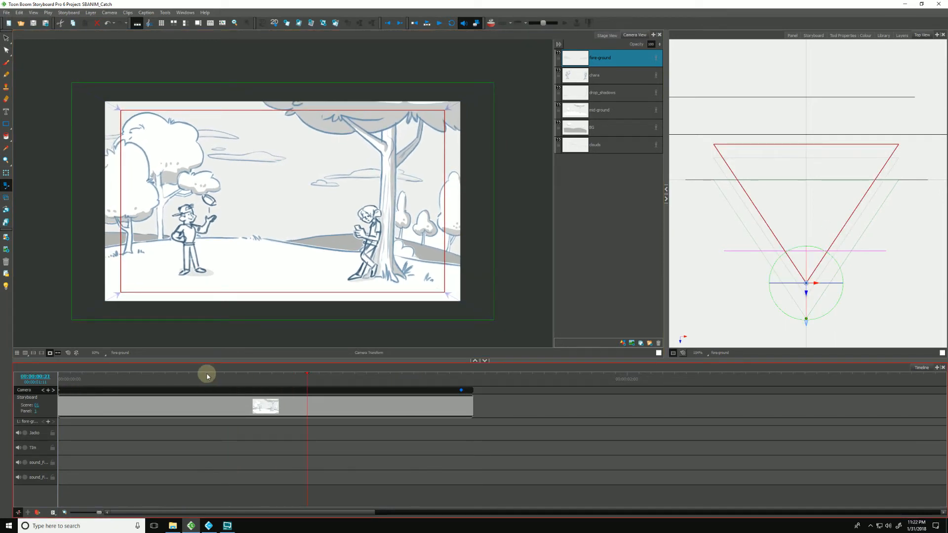
# Step: Scrub the camera push-in, then switch the right panel to Layers properties
pyautogui.moveTo(206, 376); pyautogui.dragTo(307, 383)
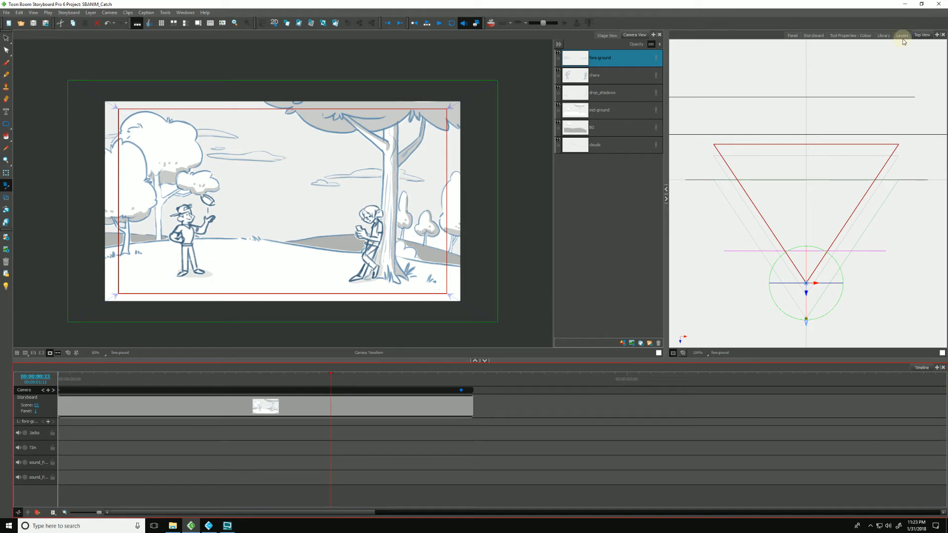
pyautogui.click(901, 35)
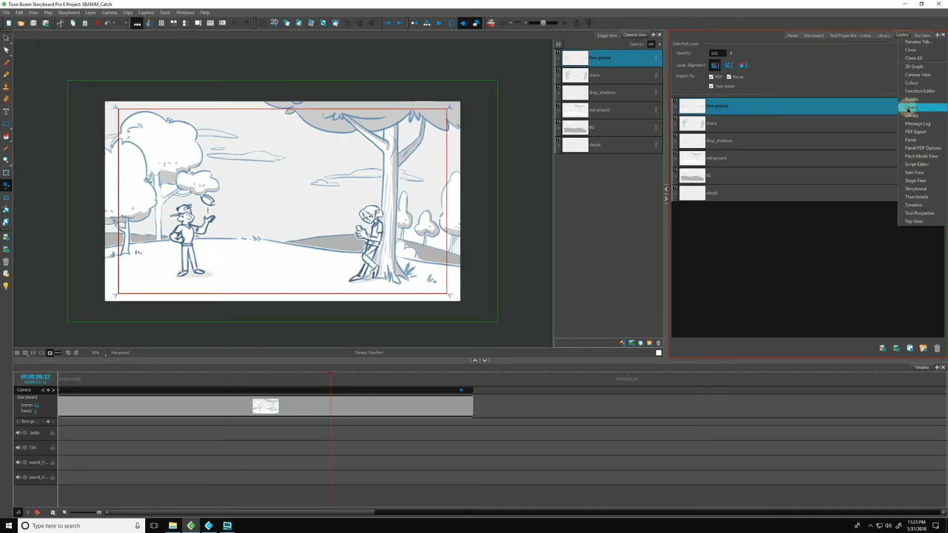
pyautogui.click(911, 108)
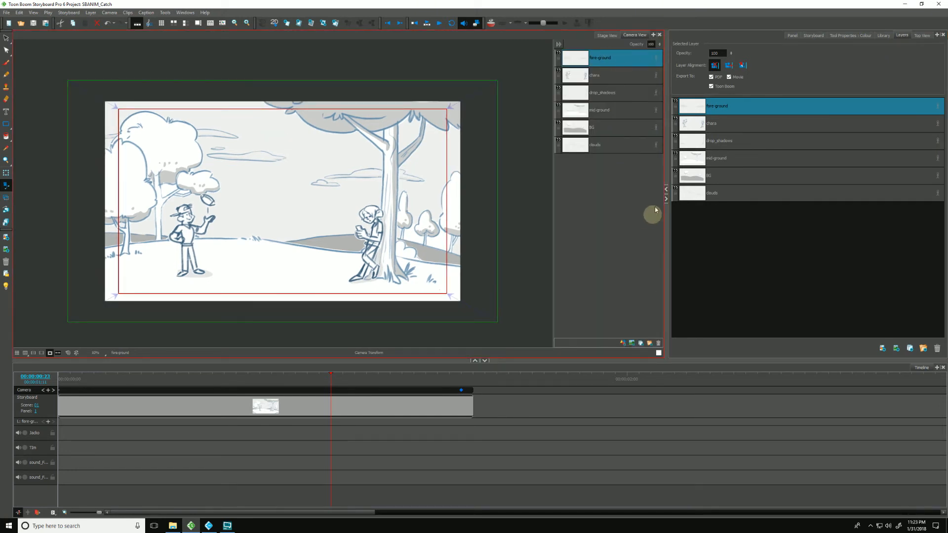
pyautogui.moveTo(727, 66)
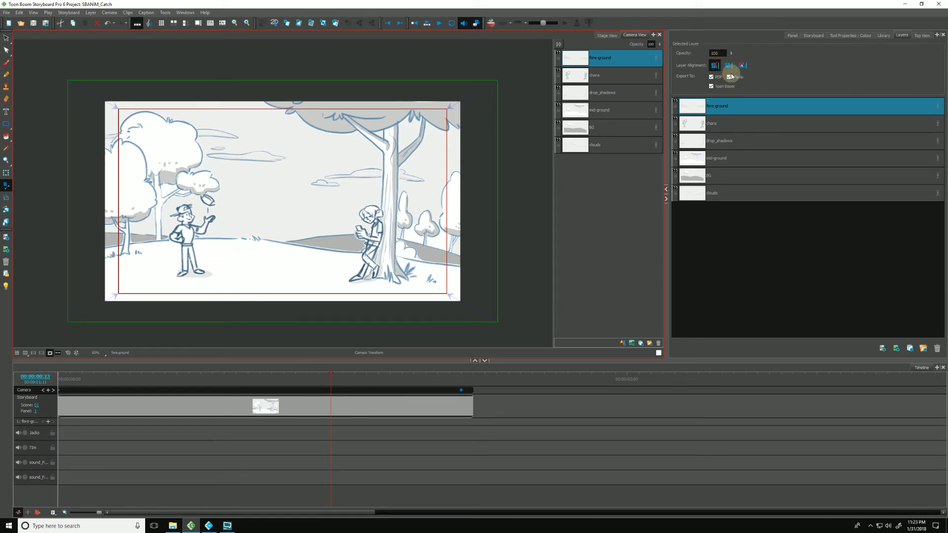
# Step: Rotate the camera to an angled shot in Top View and return to the Layers properties
pyautogui.moveTo(331, 390); pyautogui.dragTo(462, 390)
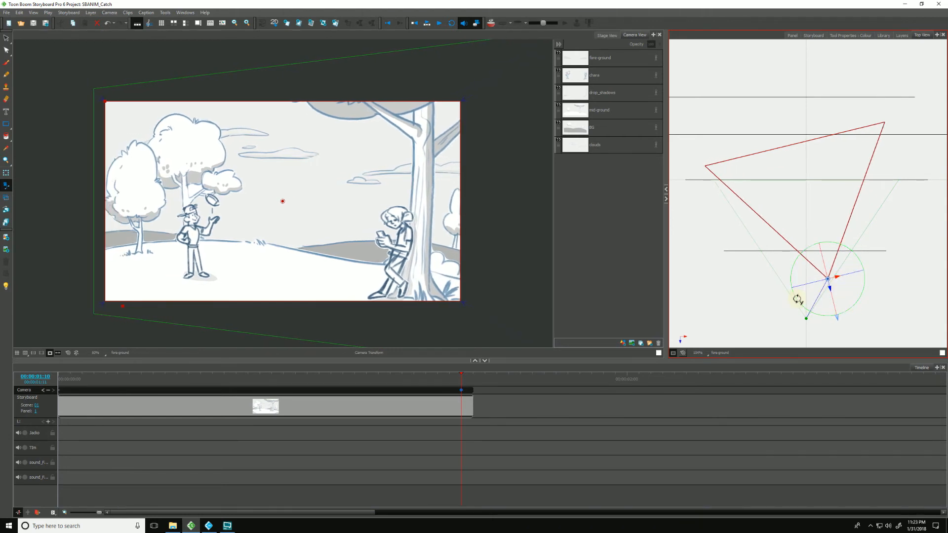
pyautogui.moveTo(881, 52)
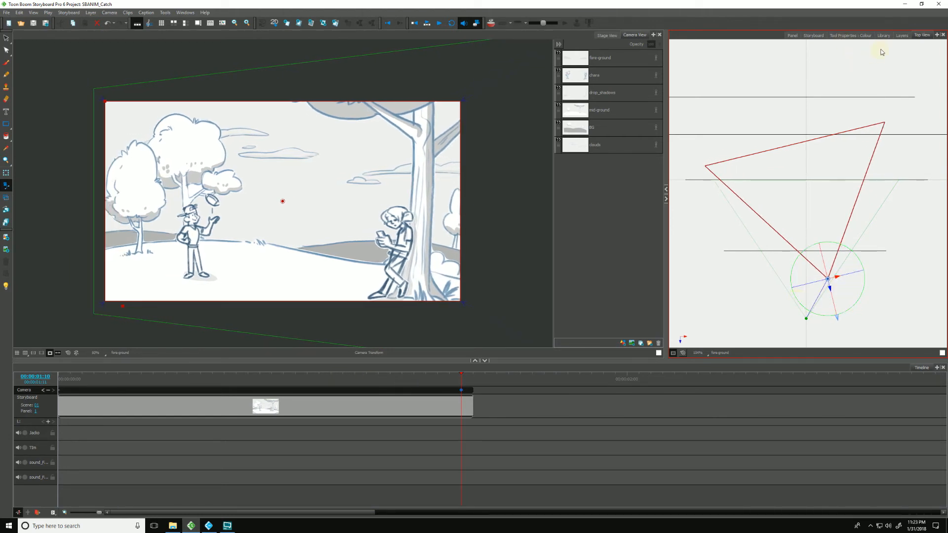
pyautogui.click(900, 36)
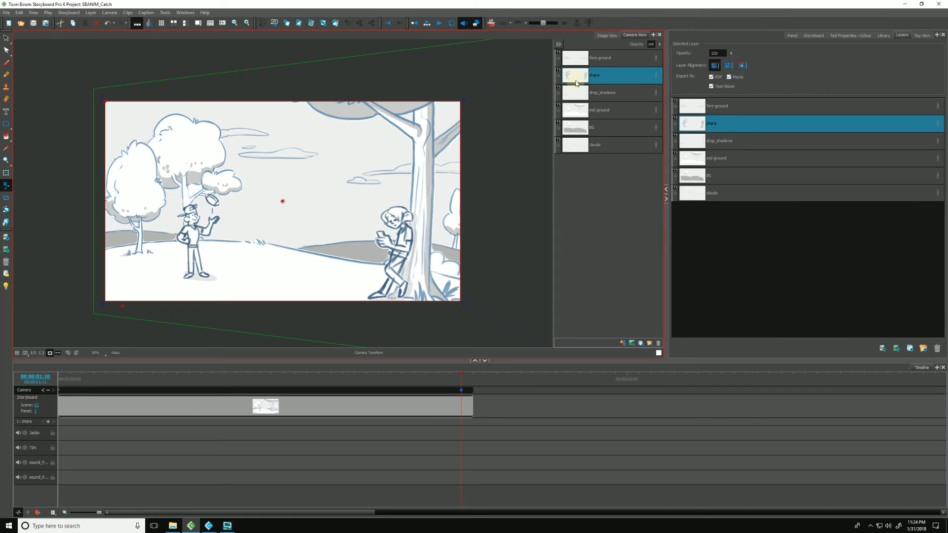
# Step: Give the chara layer the Face Camera alignment so it angles toward the rotated camera
pyautogui.click(556, 75)
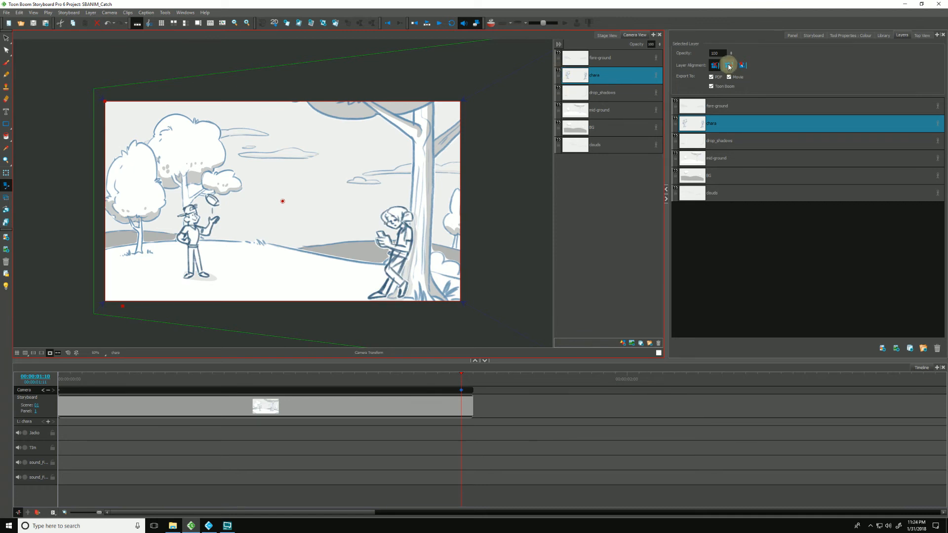
pyautogui.moveTo(733, 65)
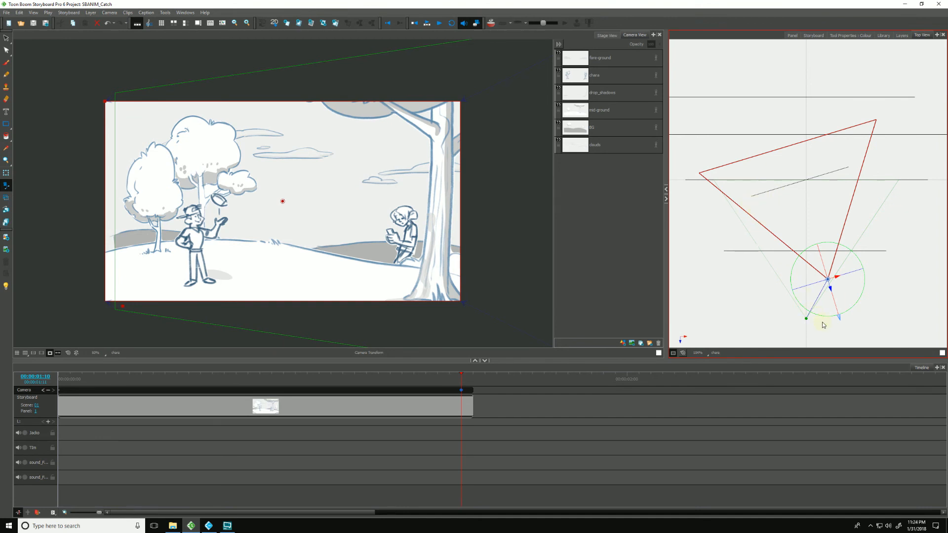
pyautogui.moveTo(381, 279)
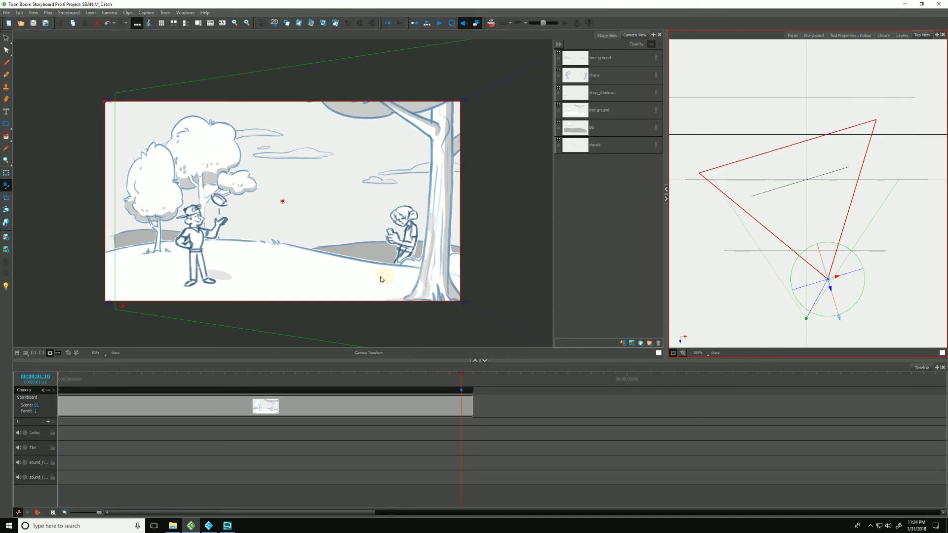
pyautogui.moveTo(264, 267)
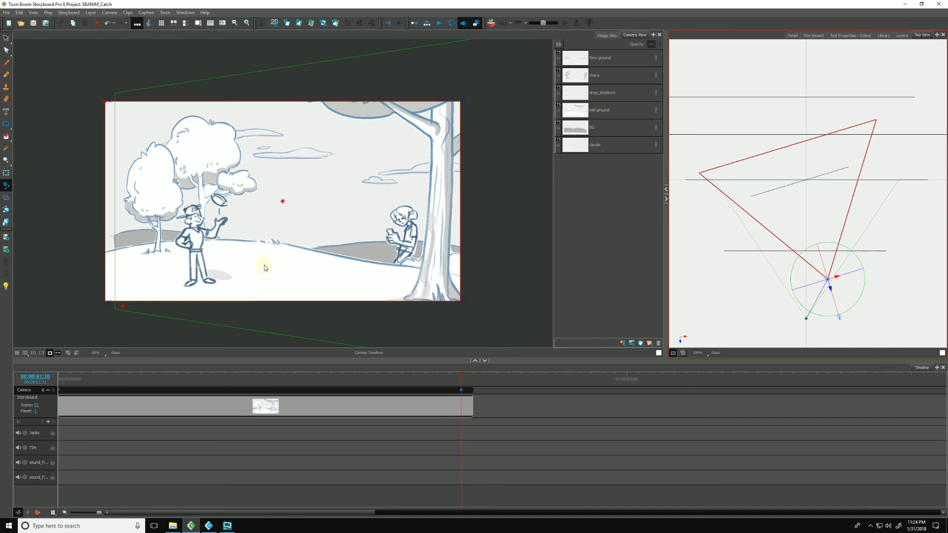
pyautogui.click(902, 35)
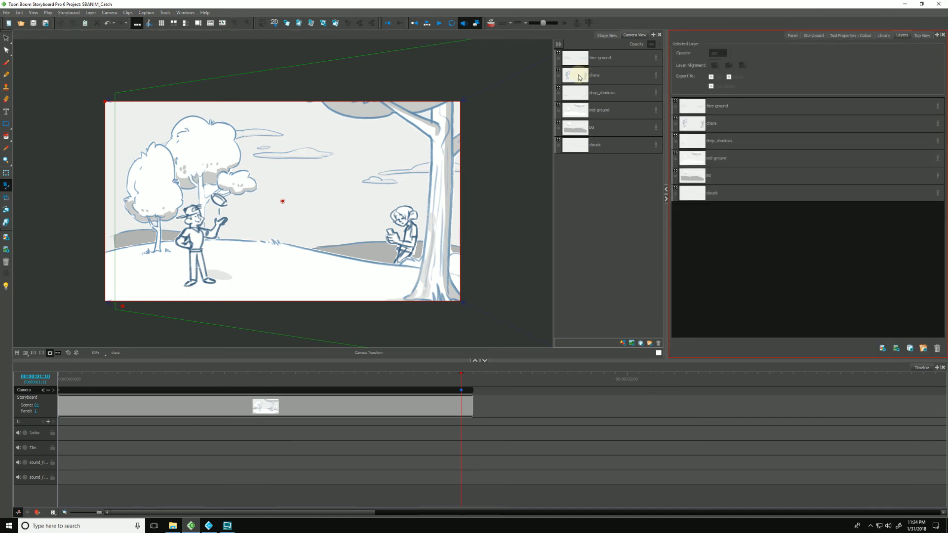
# Step: Pin the chara layer to the camera and rotate the camera in Top View to confirm it stays flat
pyautogui.click(598, 75)
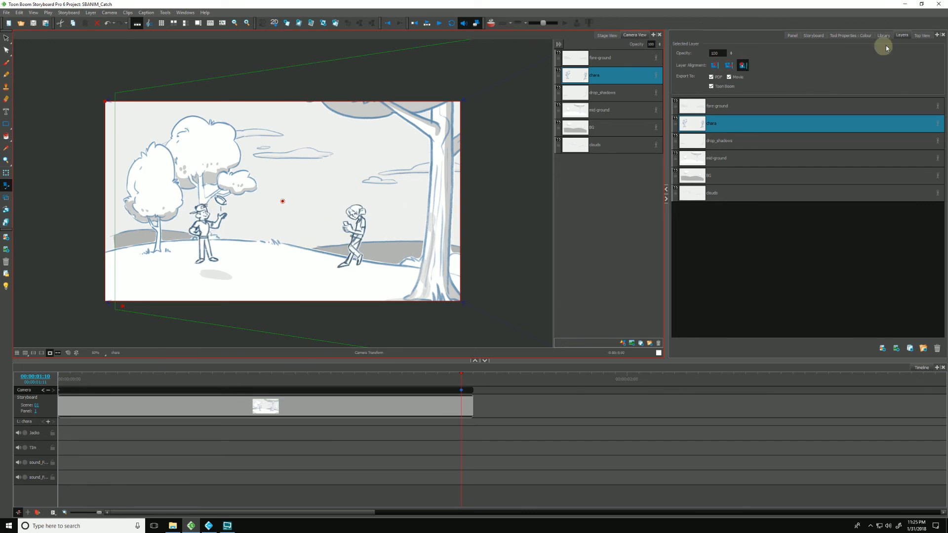
pyautogui.click(922, 36)
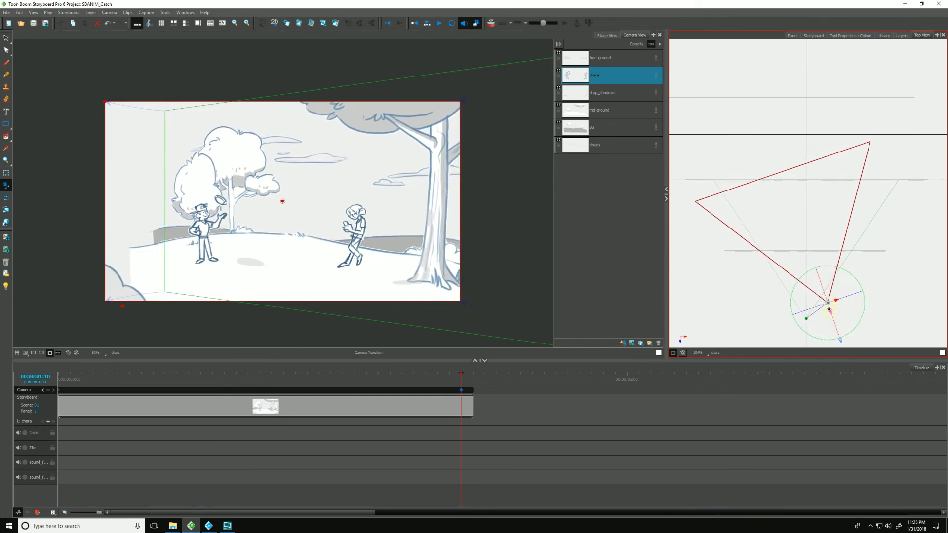
pyautogui.moveTo(828, 308); pyautogui.dragTo(823, 289)
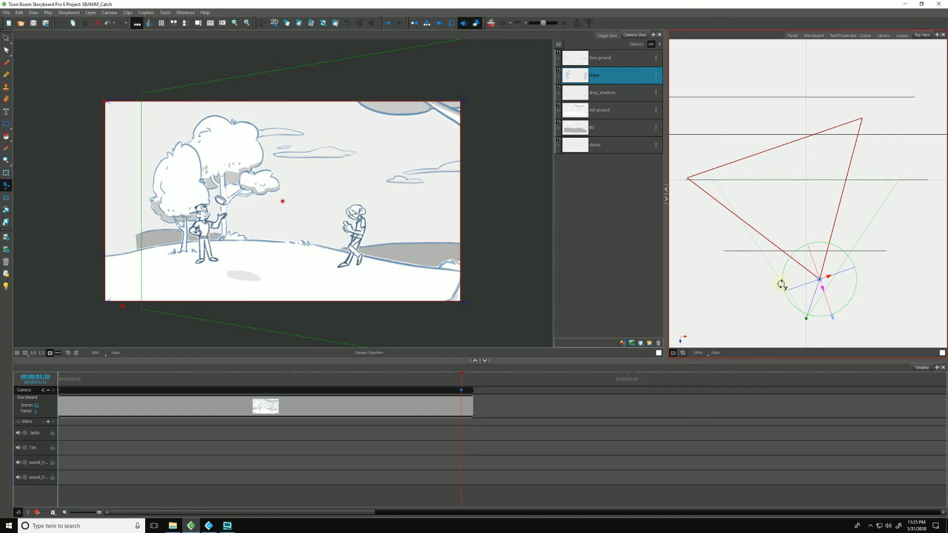
pyautogui.click(901, 36)
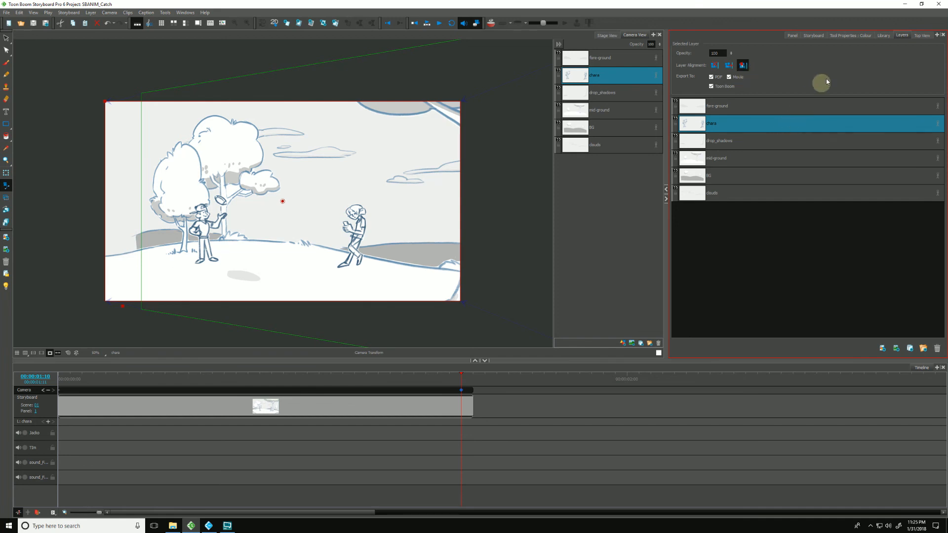
pyautogui.click(921, 35)
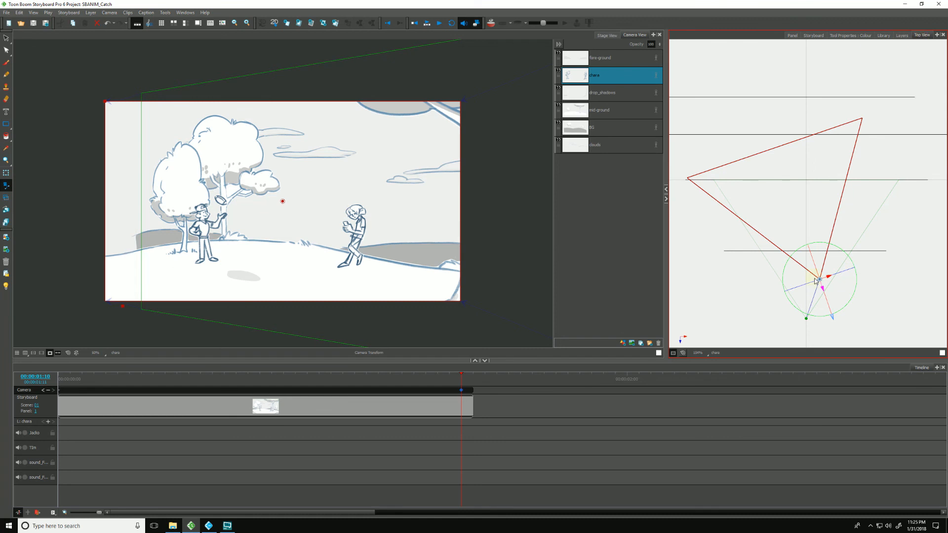